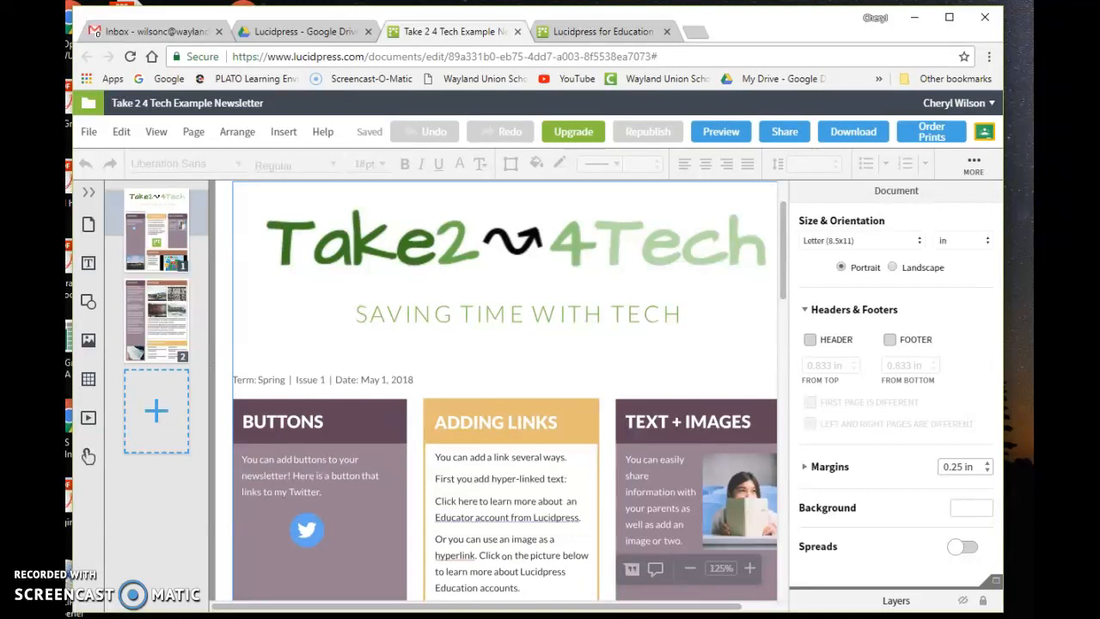
mouse_move(409, 593)
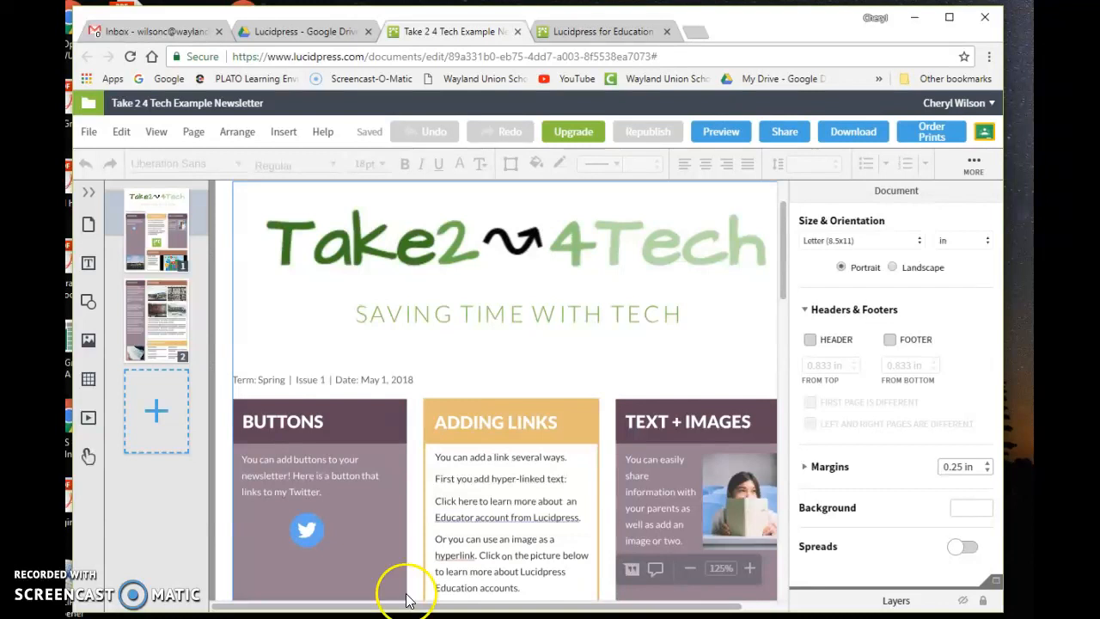
Switch to the 'Lucidpress for Education' browser tab about free accounts for teachers and students.
left_click(602, 31)
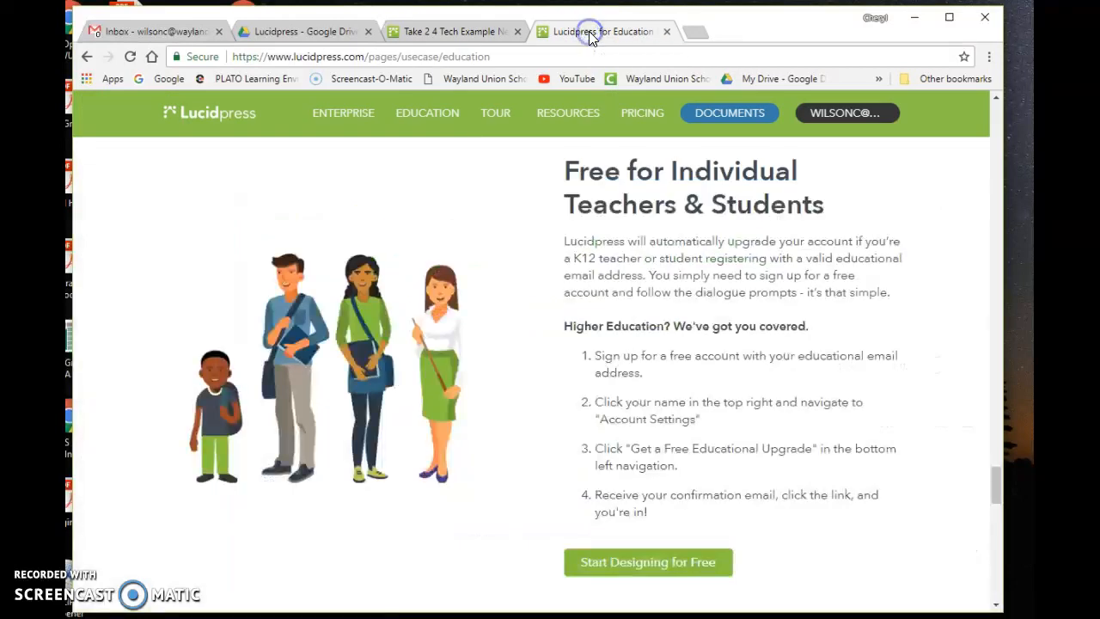
mouse_move(583, 198)
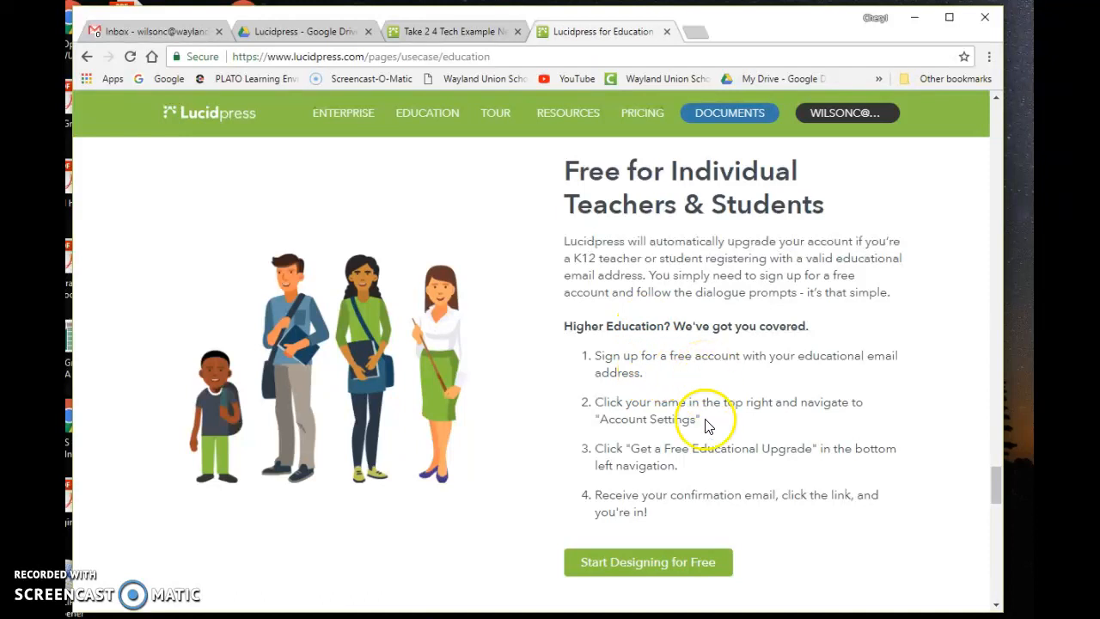
mouse_move(708, 440)
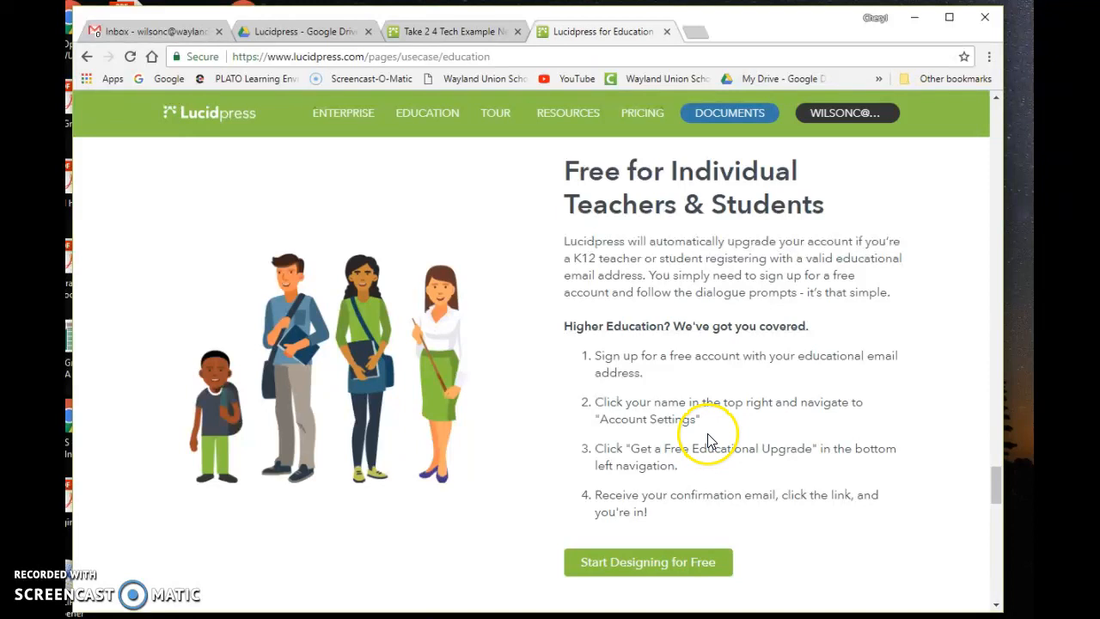
mouse_move(726, 481)
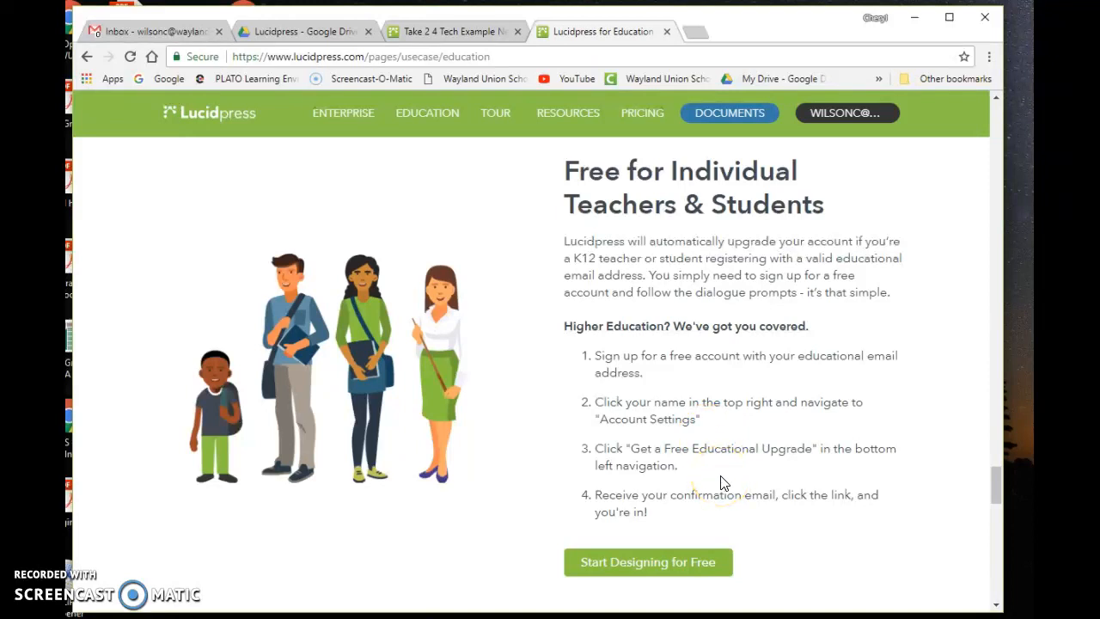
mouse_move(728, 505)
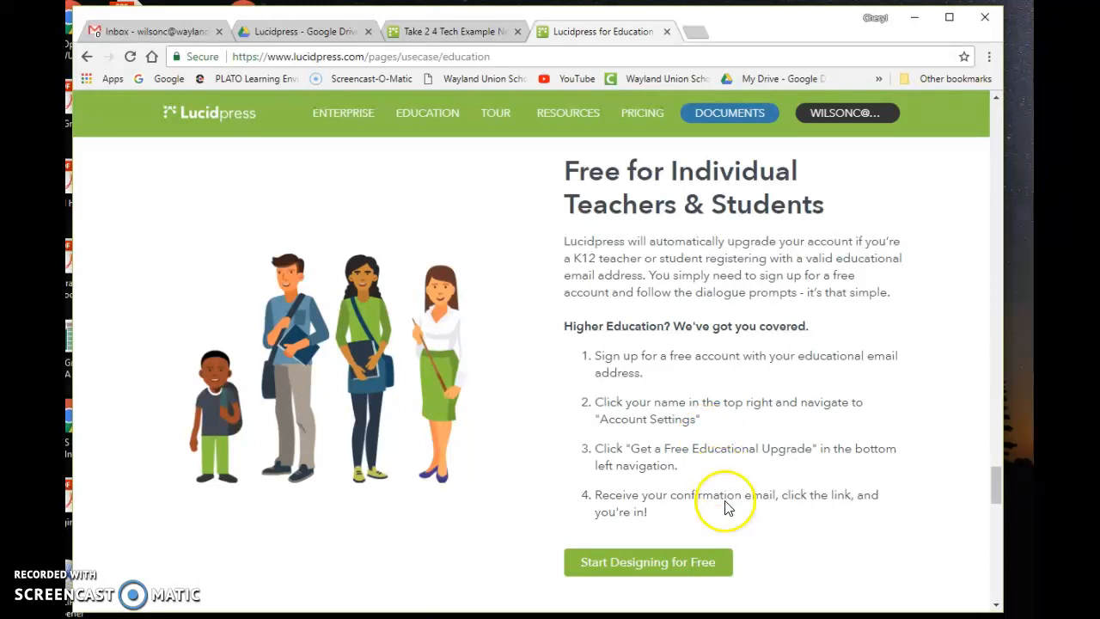
mouse_move(736, 540)
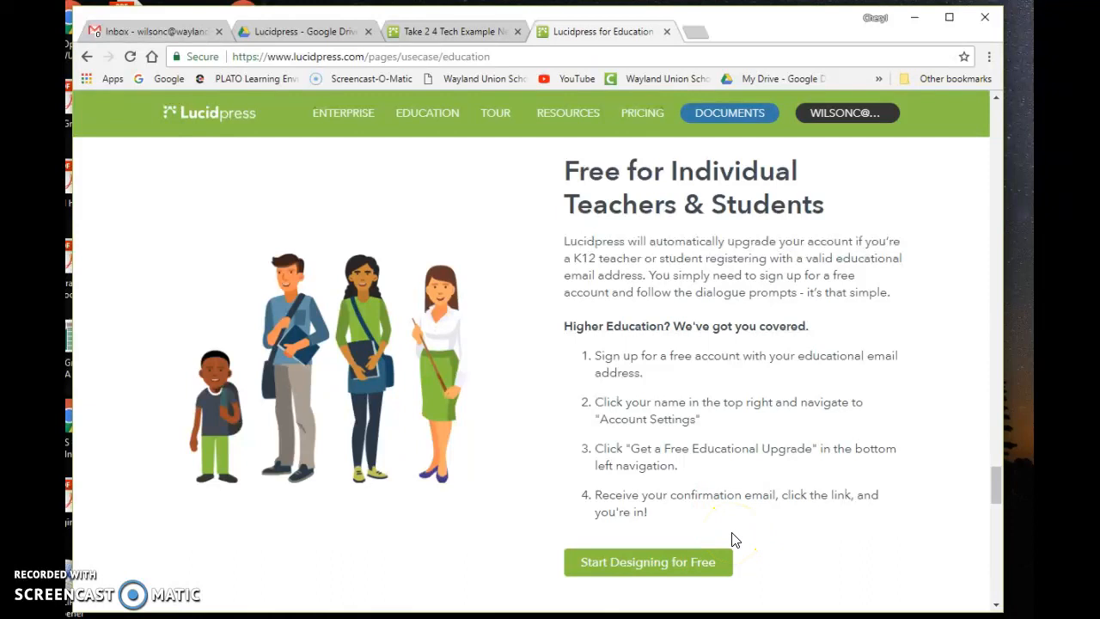
mouse_move(708, 454)
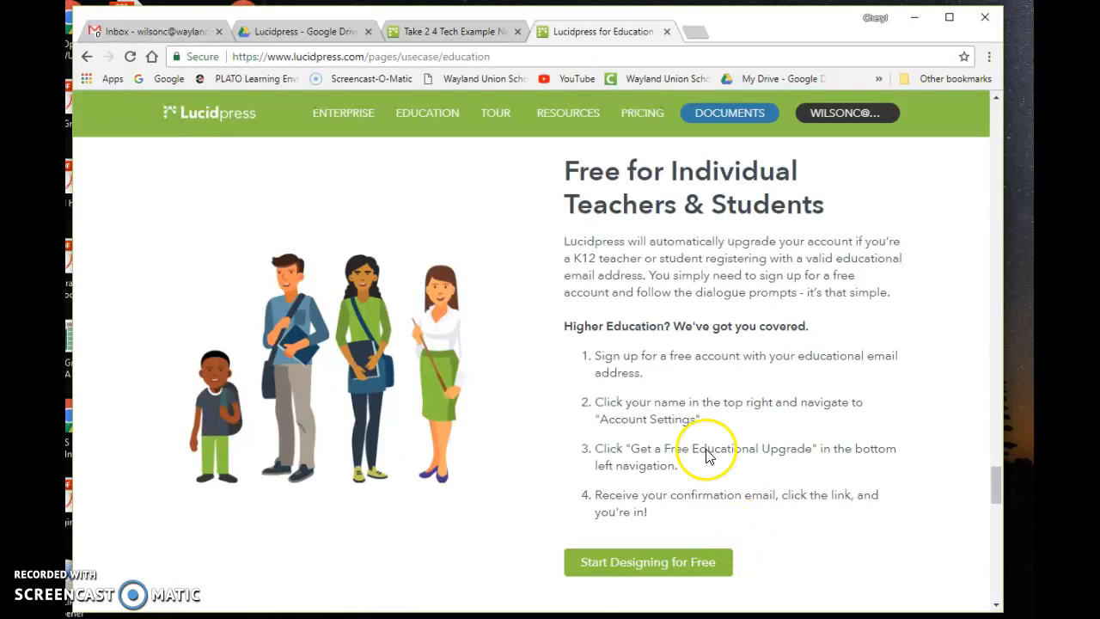
mouse_move(447, 31)
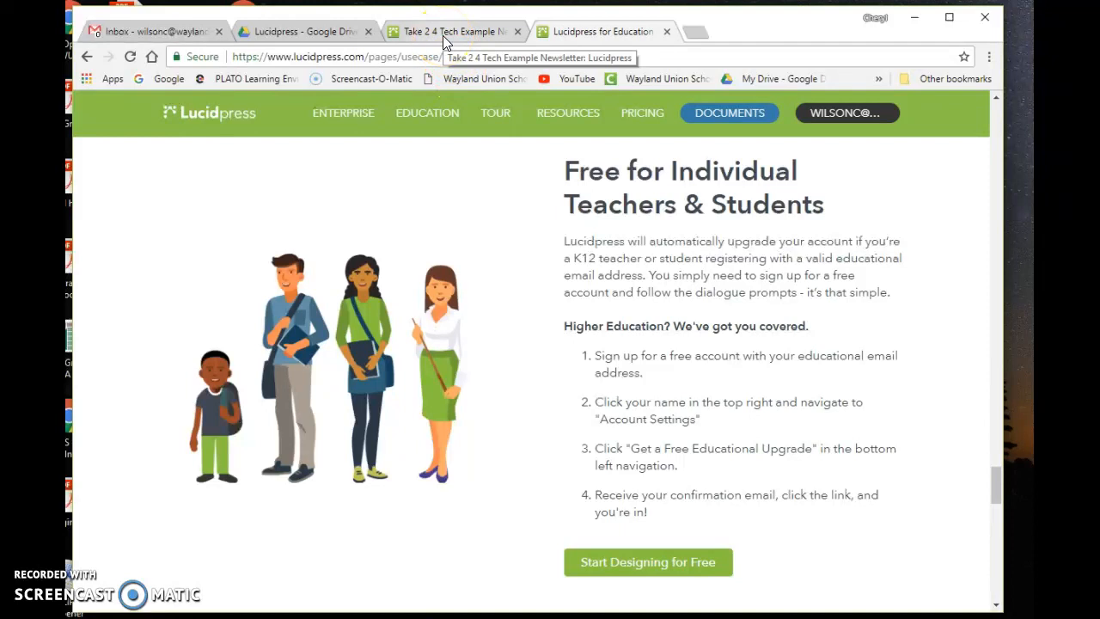
left_click(454, 31)
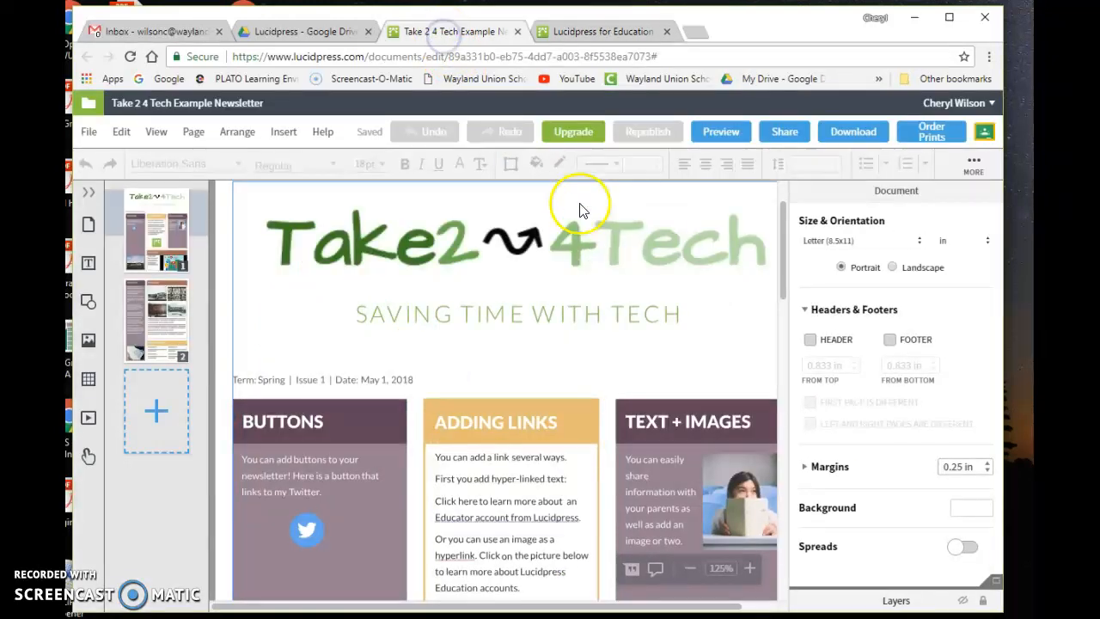
mouse_move(529, 285)
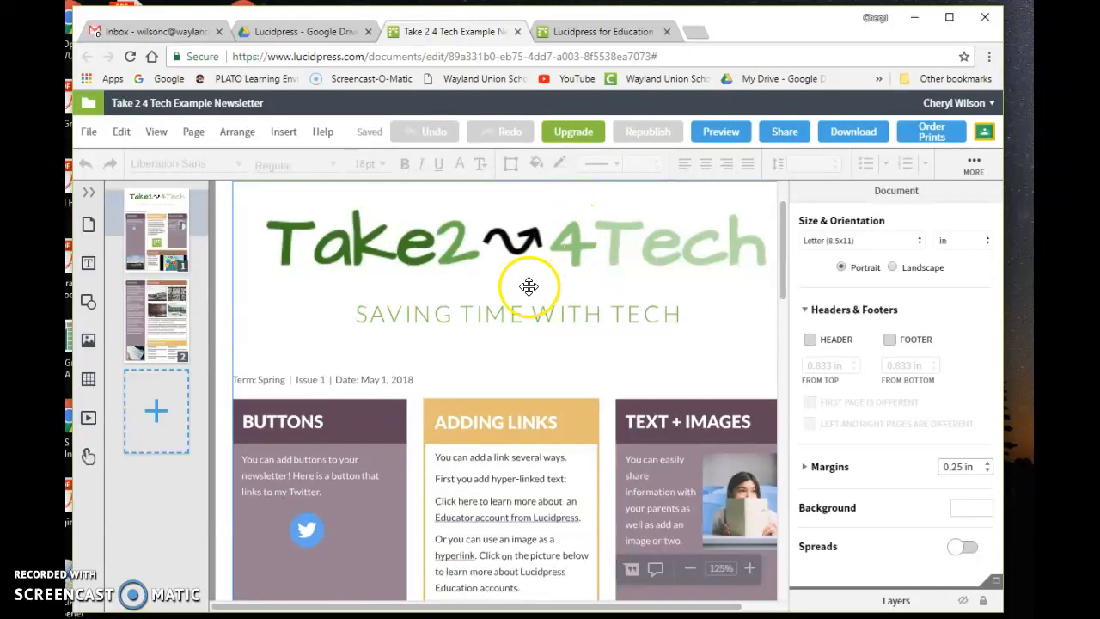
mouse_move(782, 273)
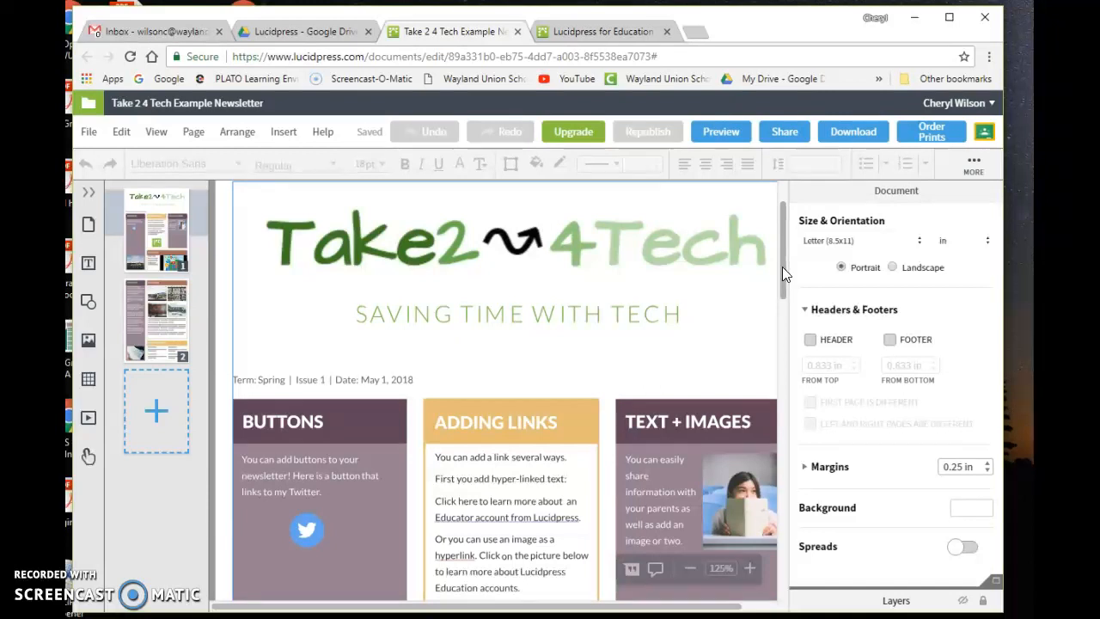
mouse_move(694, 268)
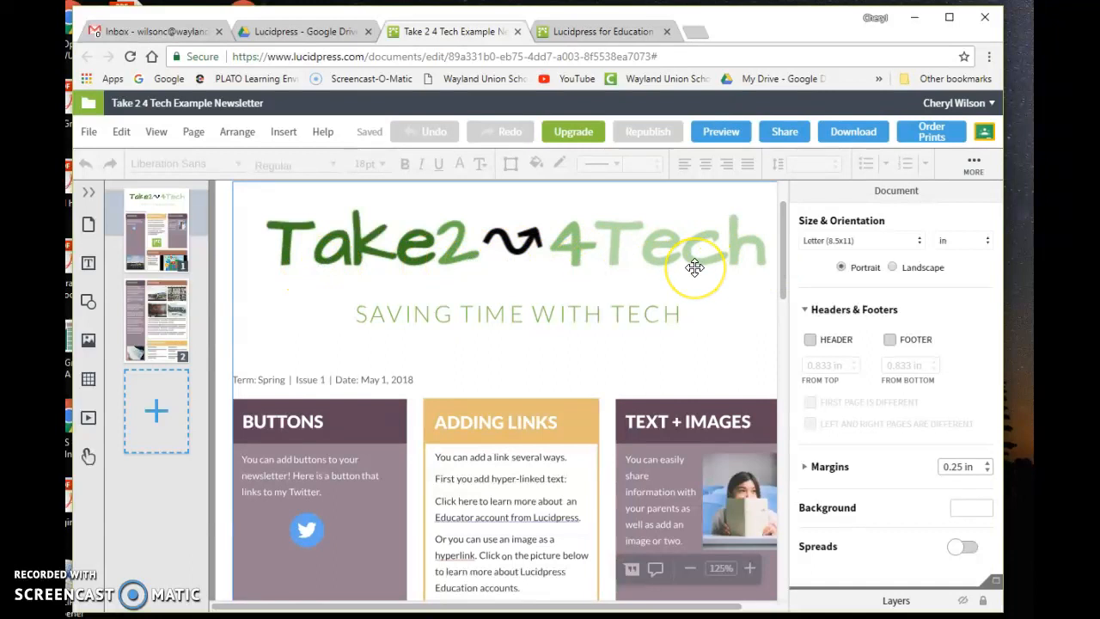
mouse_move(644, 313)
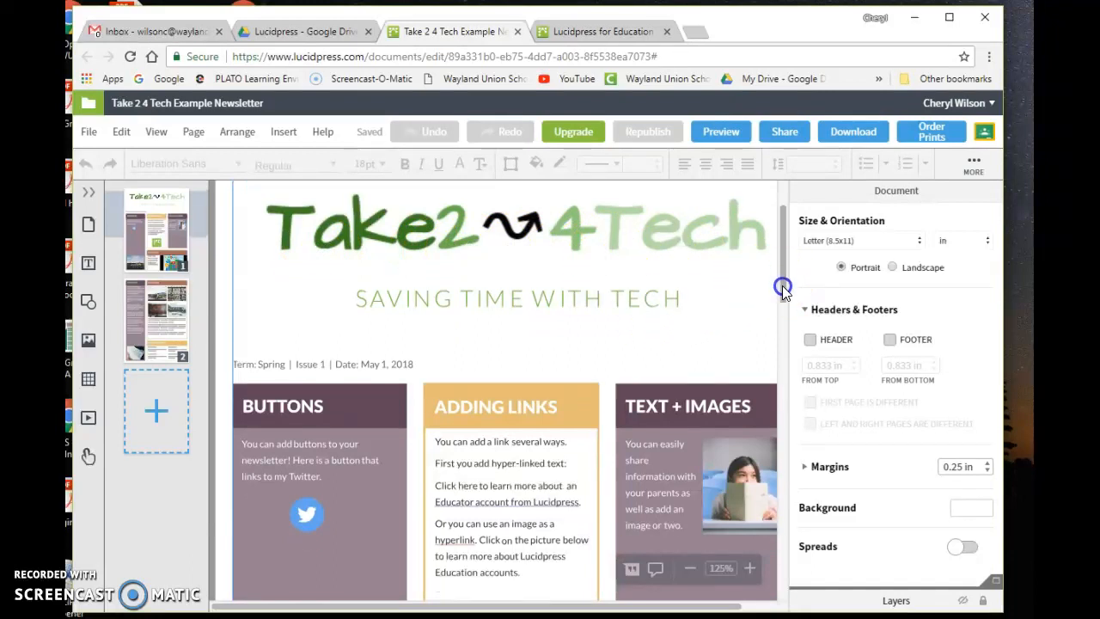
scroll("down", 3)
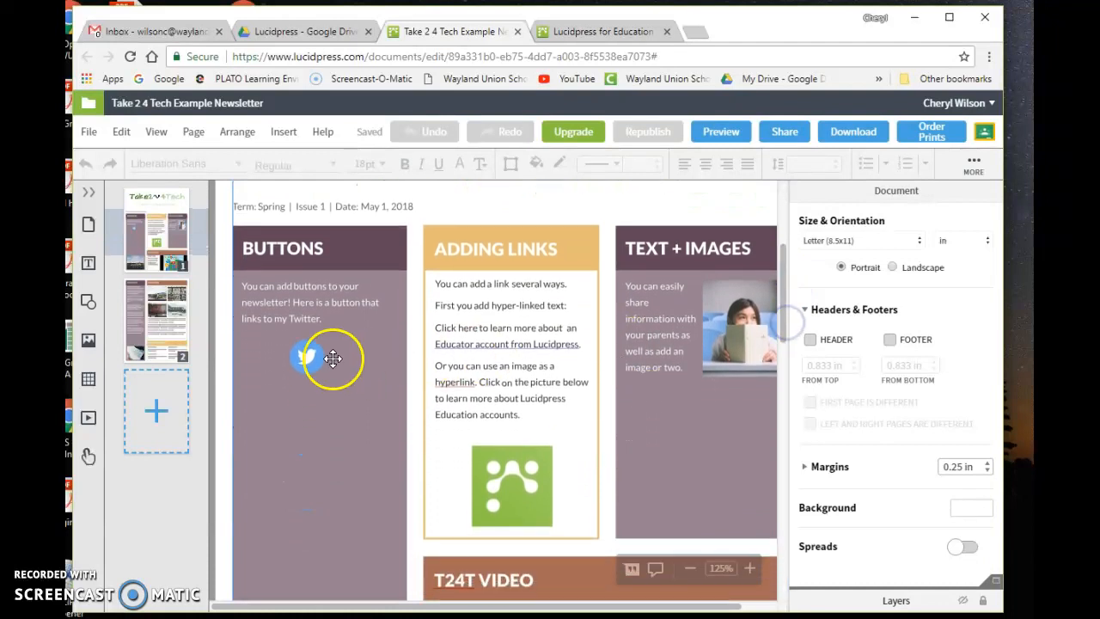
mouse_move(306, 357)
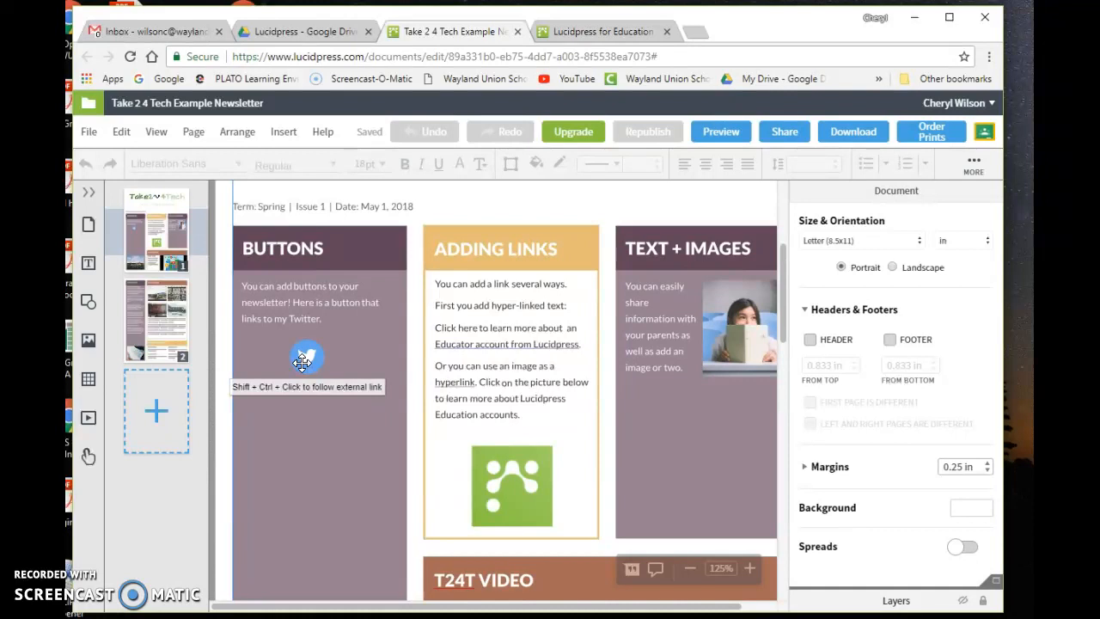
mouse_move(467, 405)
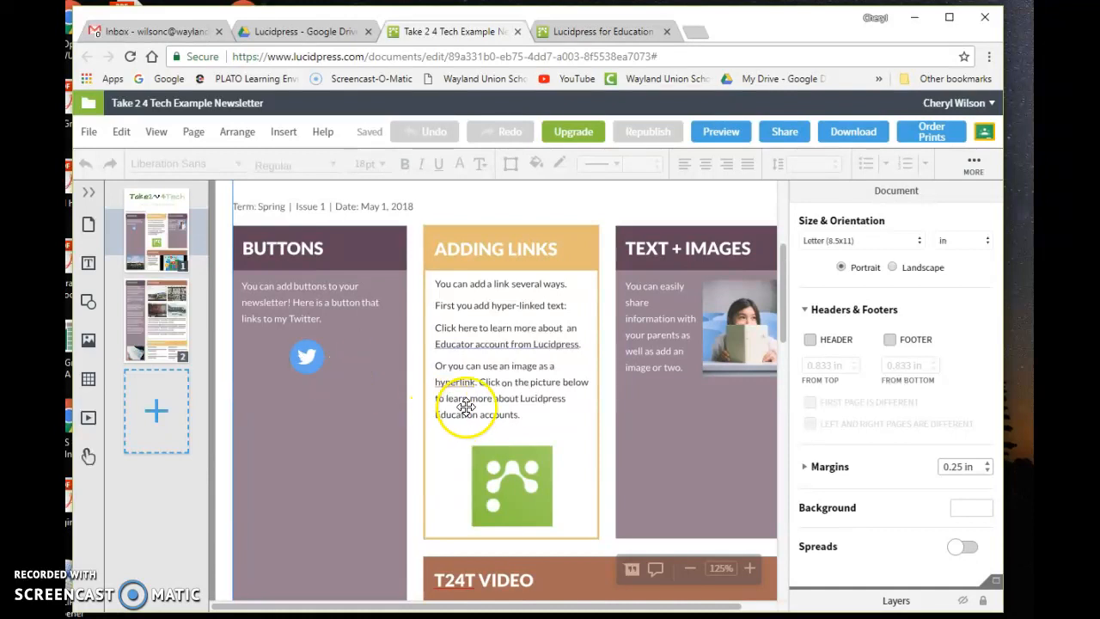
mouse_move(495, 343)
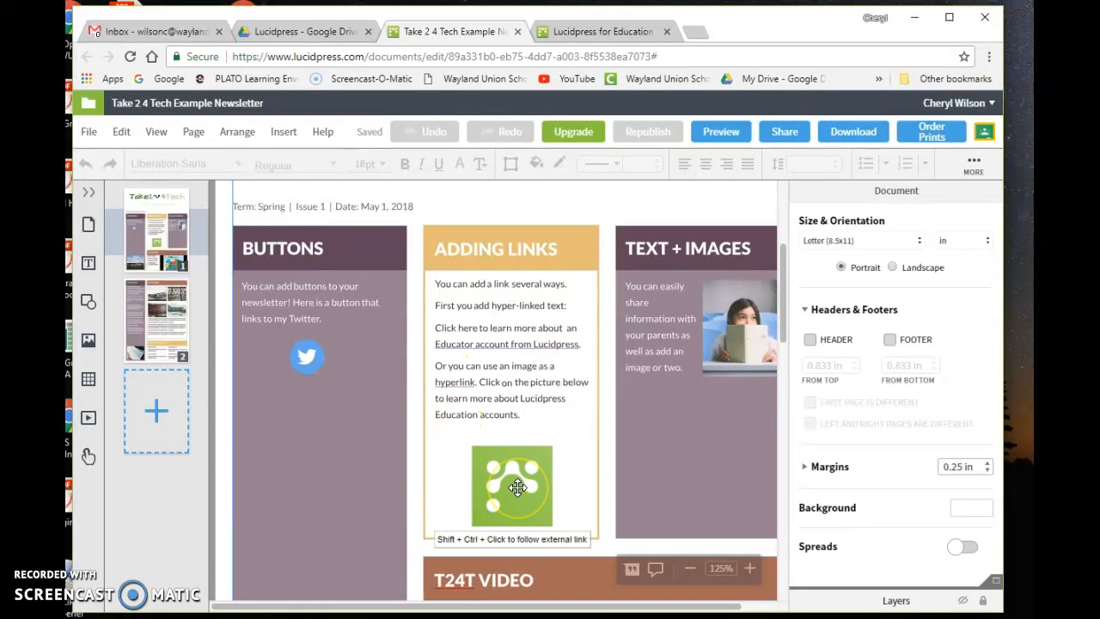
mouse_move(680, 414)
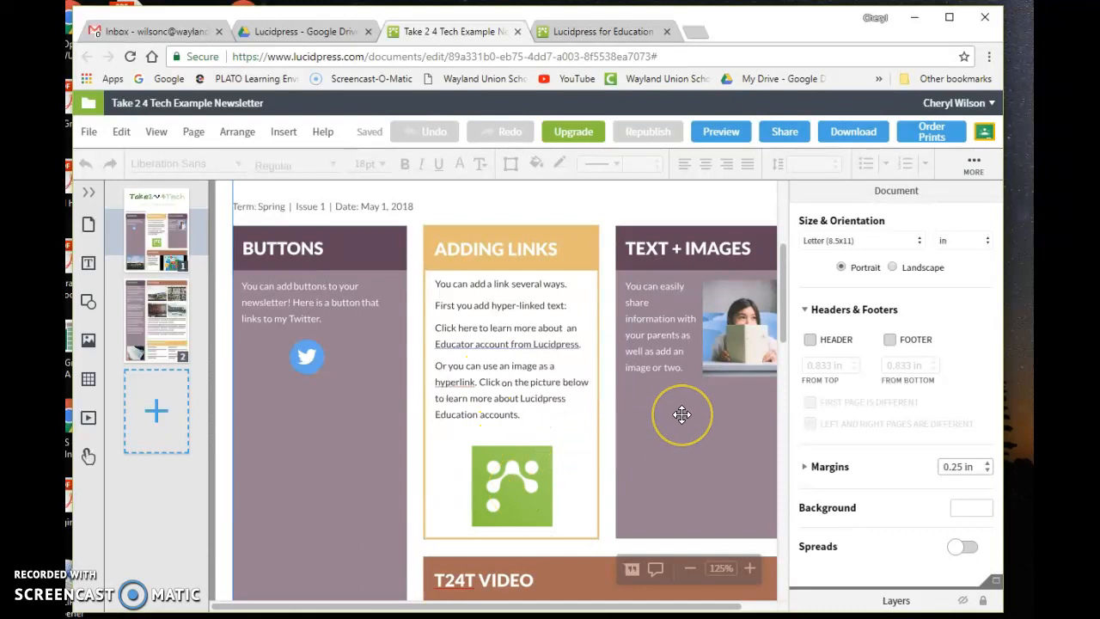
scroll("down", 3)
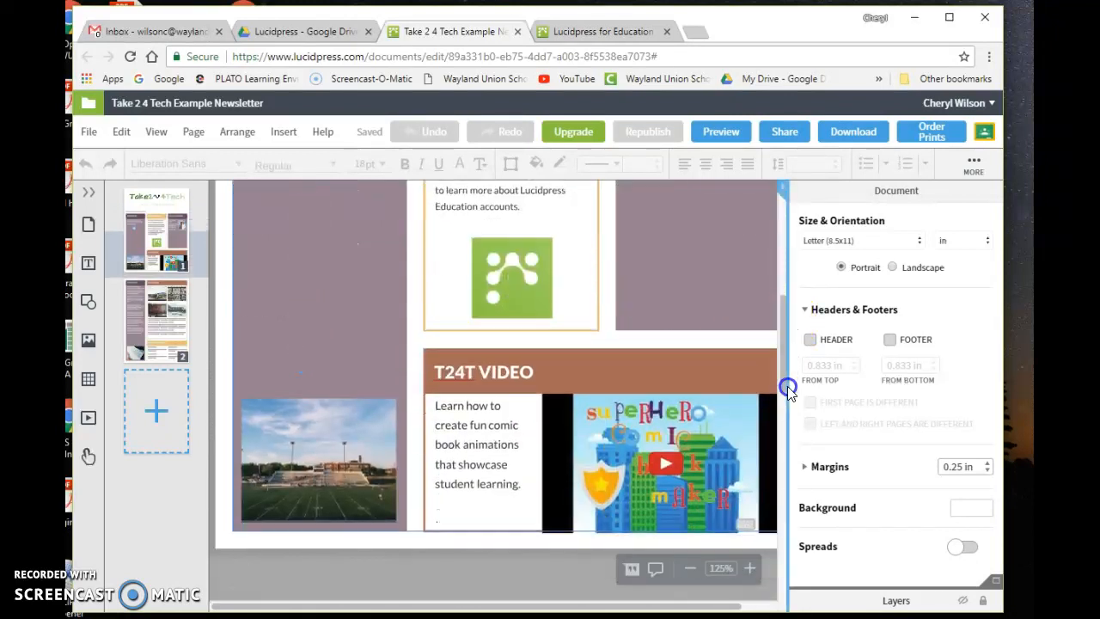
scroll("down", 3)
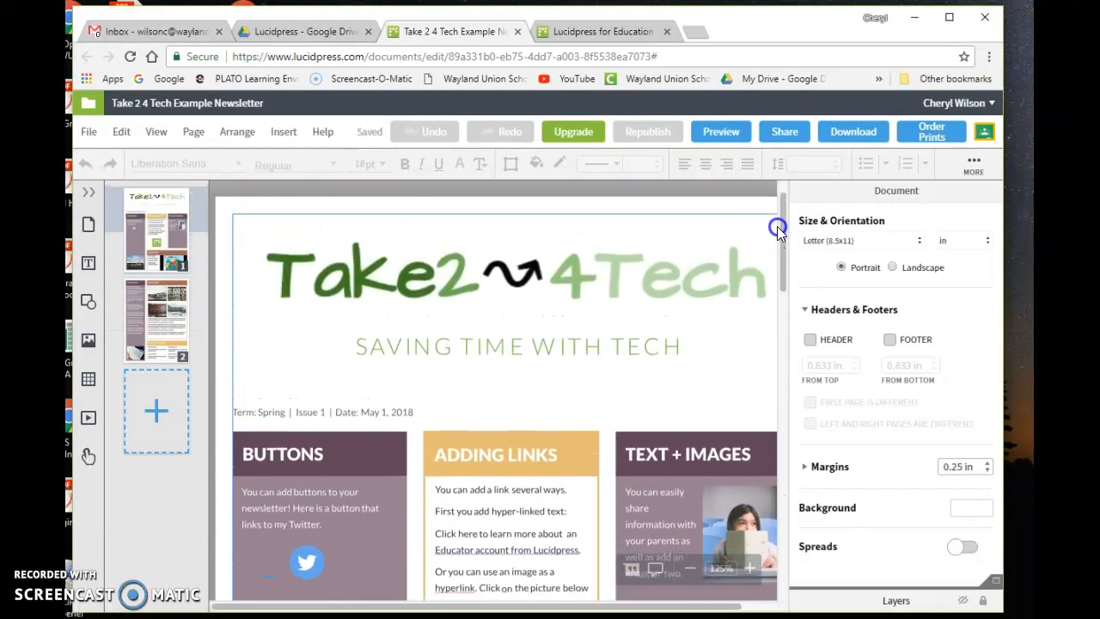
scroll("up", 3)
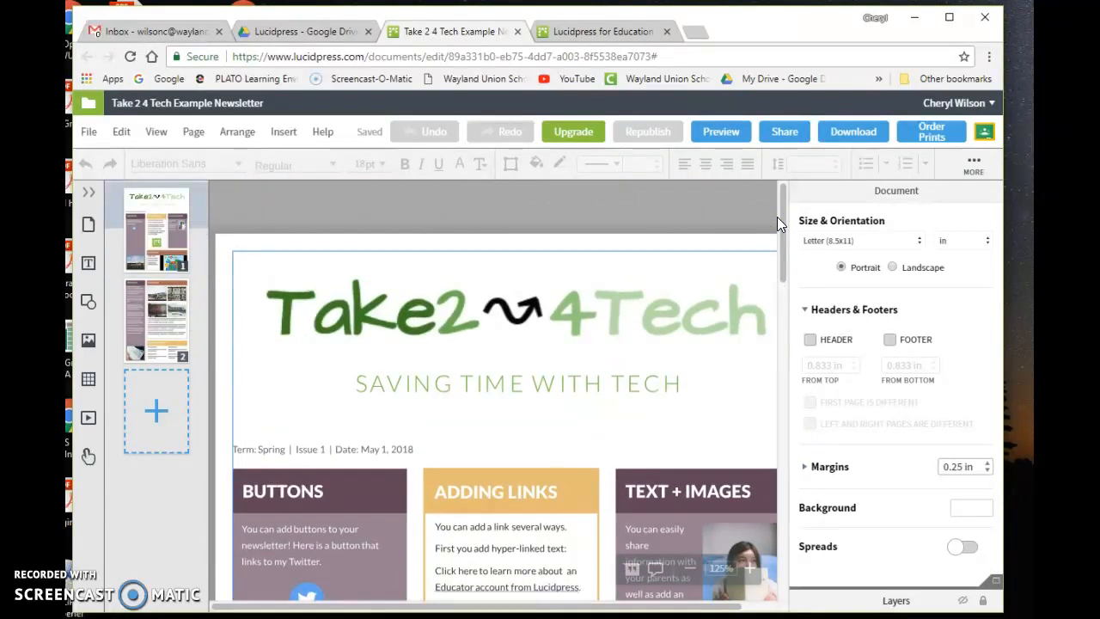
mouse_move(157, 237)
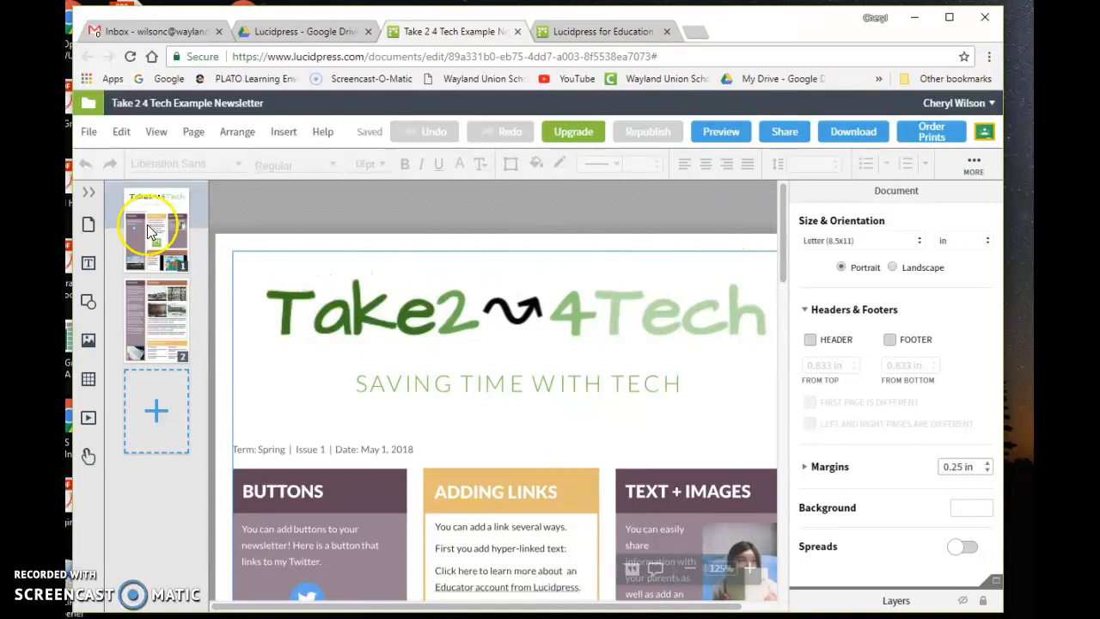
Bring up the File menu listing document actions like revision history and download.
left_click(89, 131)
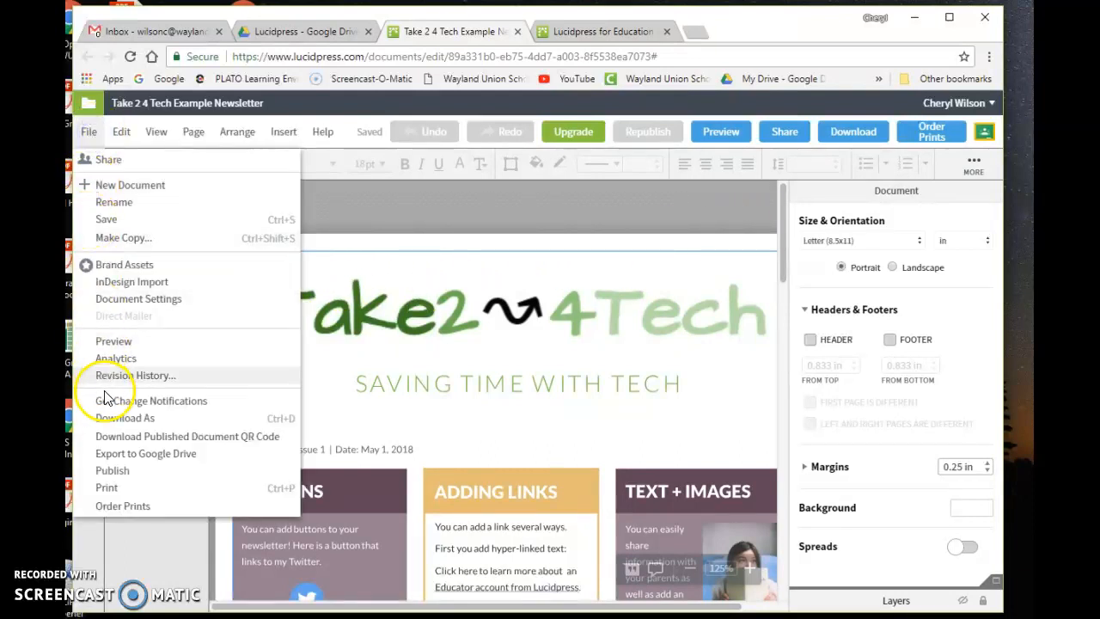
mouse_move(113, 471)
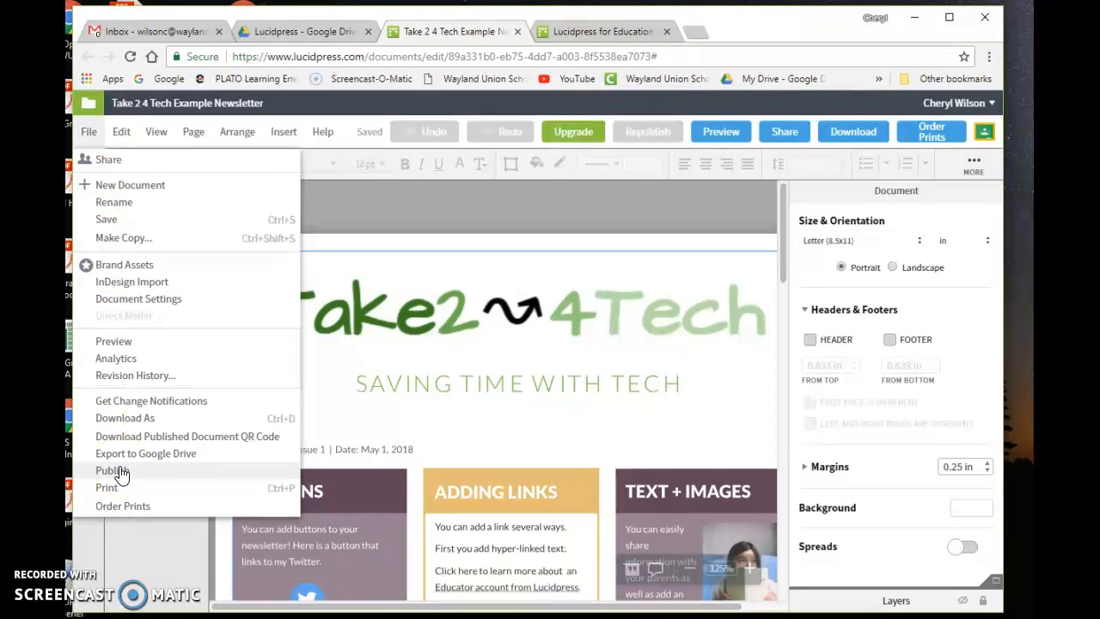
mouse_move(784, 130)
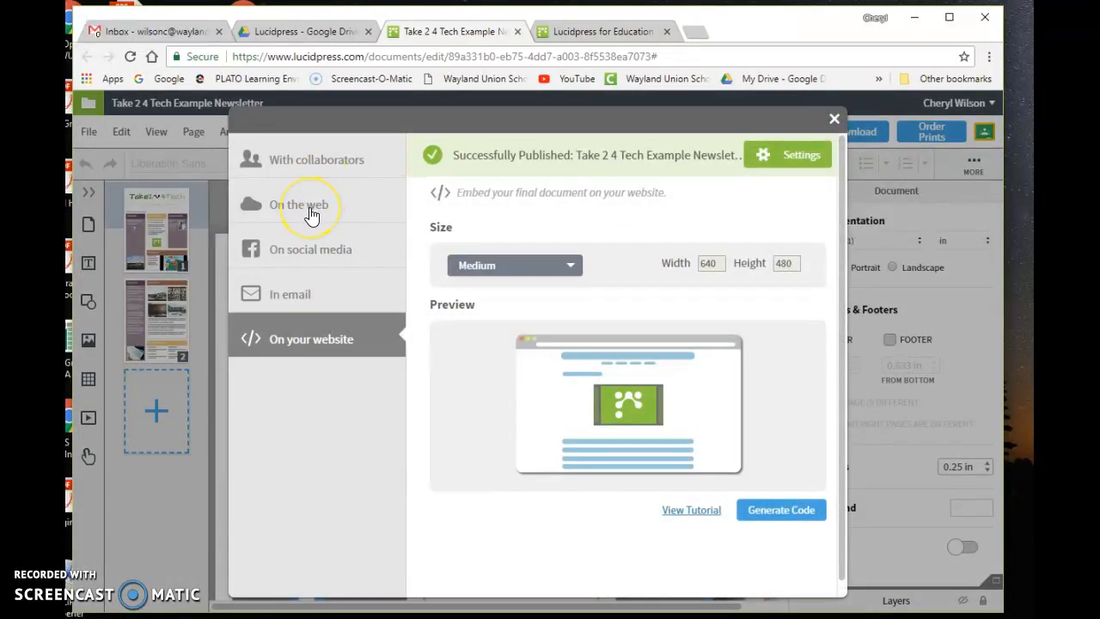
mouse_move(335, 337)
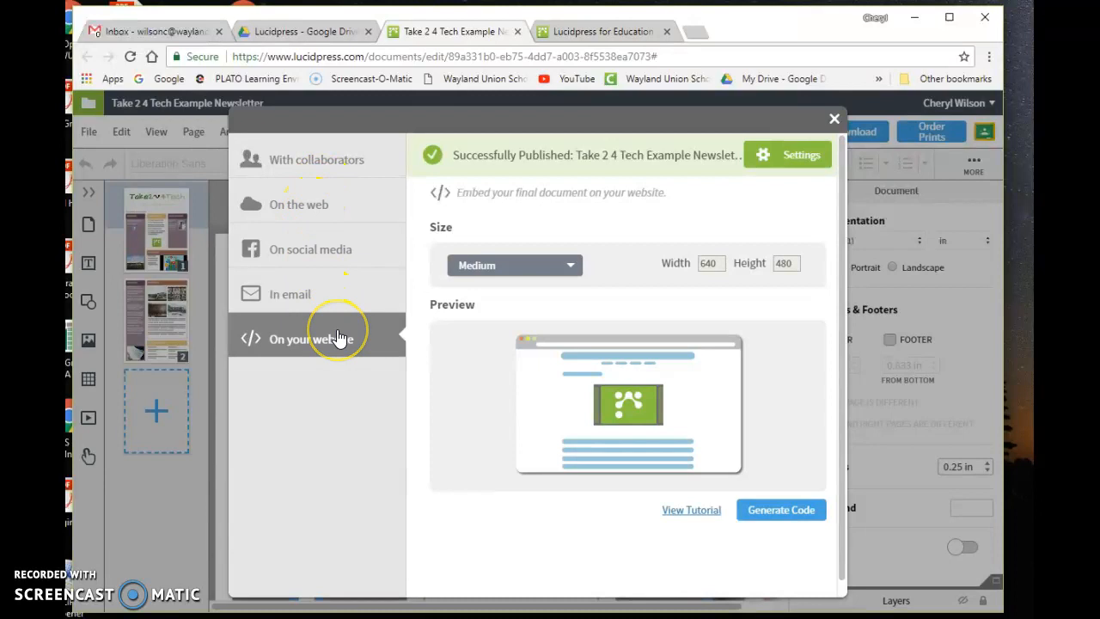
mouse_move(832, 118)
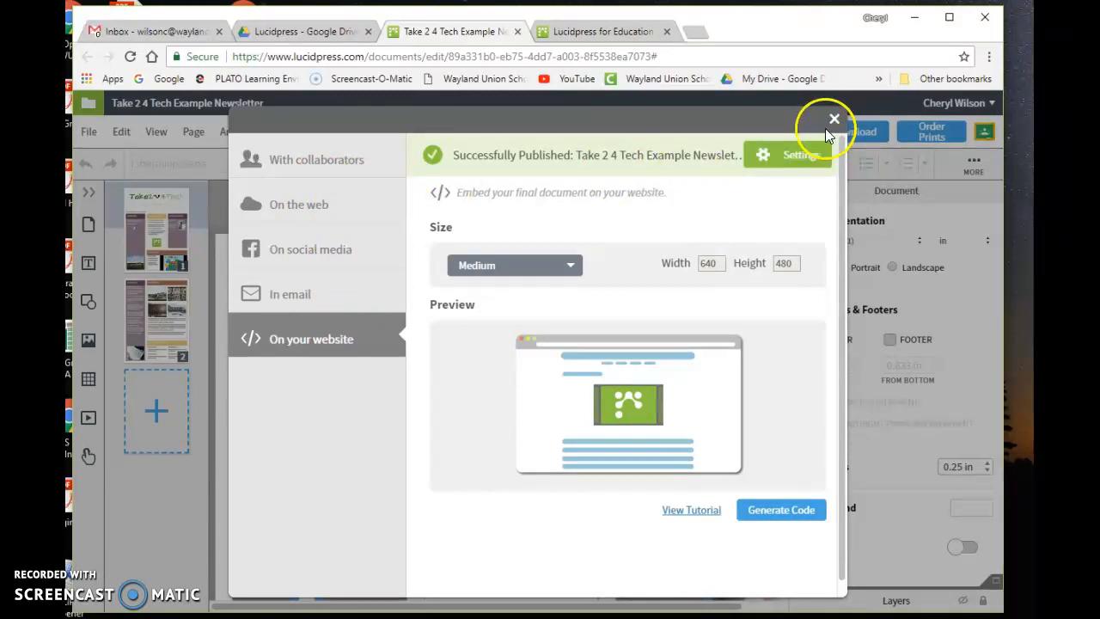
mouse_move(831, 119)
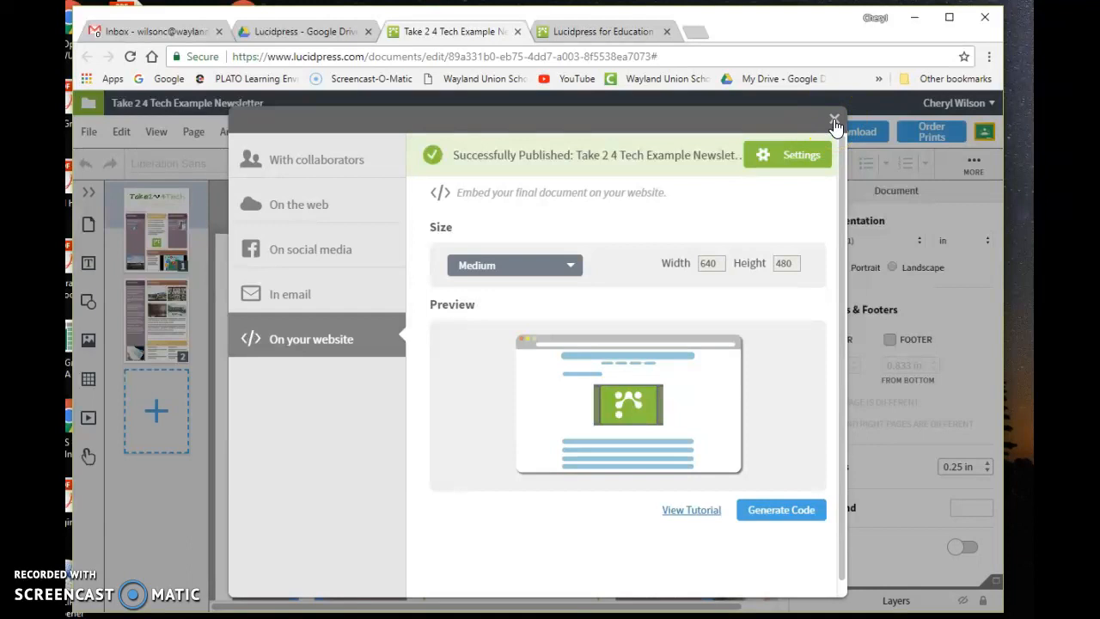
Dismiss the publish and share dialog, then reopen the File menu of document actions.
left_click(832, 117)
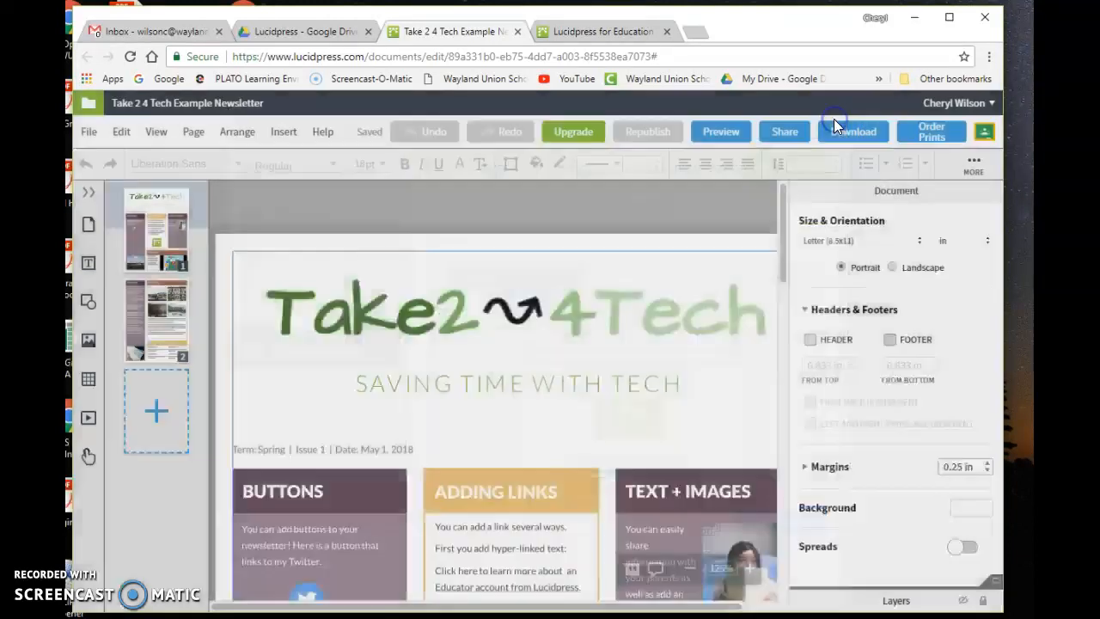
left_click(89, 131)
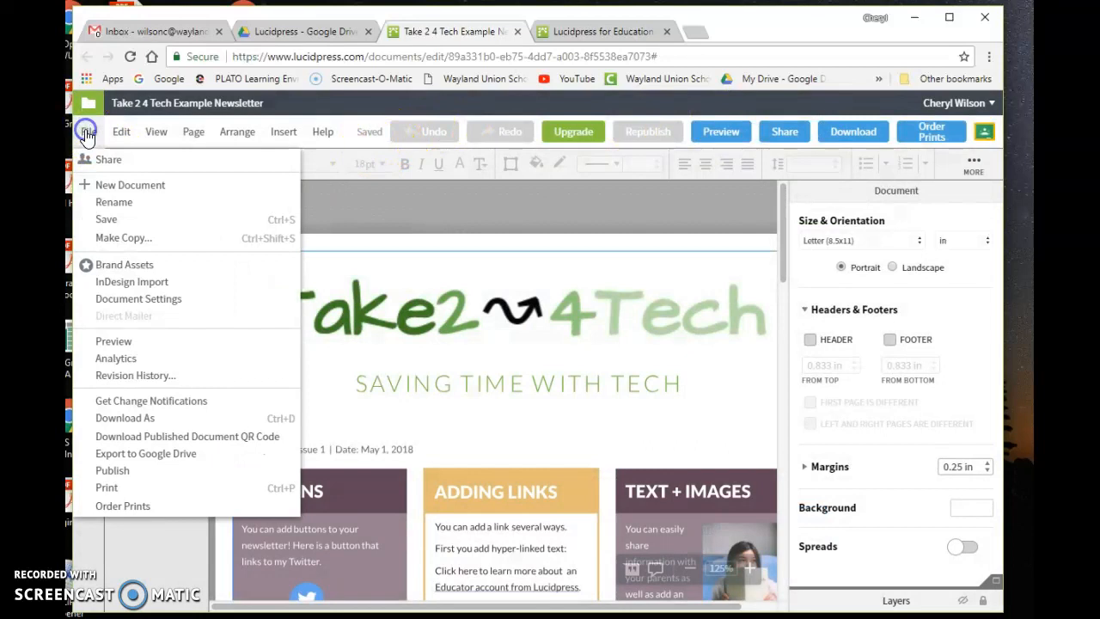
mouse_move(115, 359)
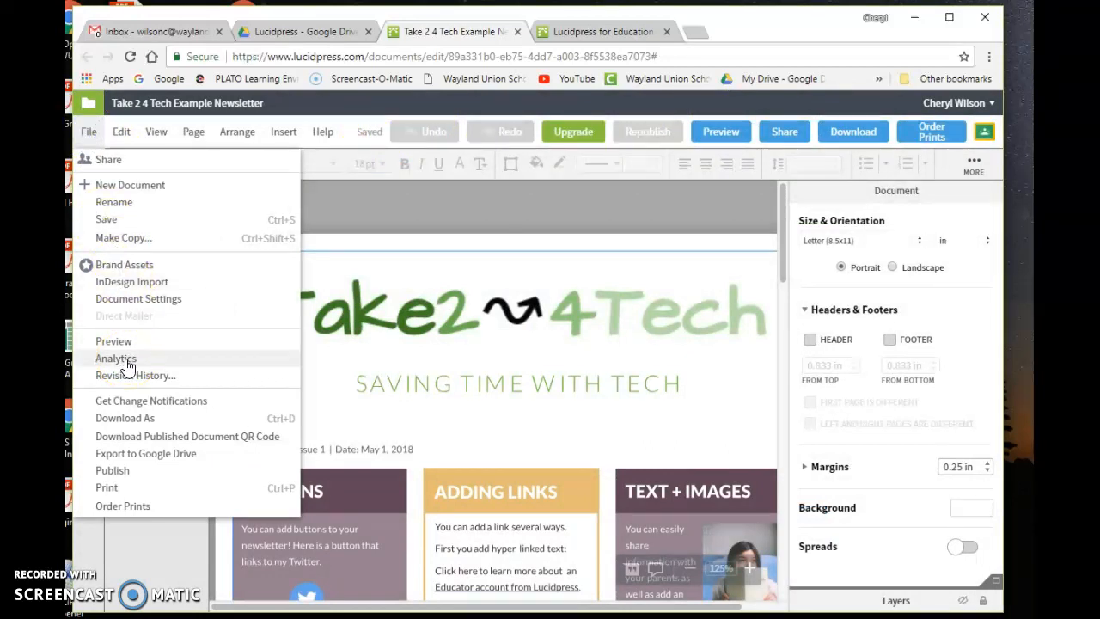